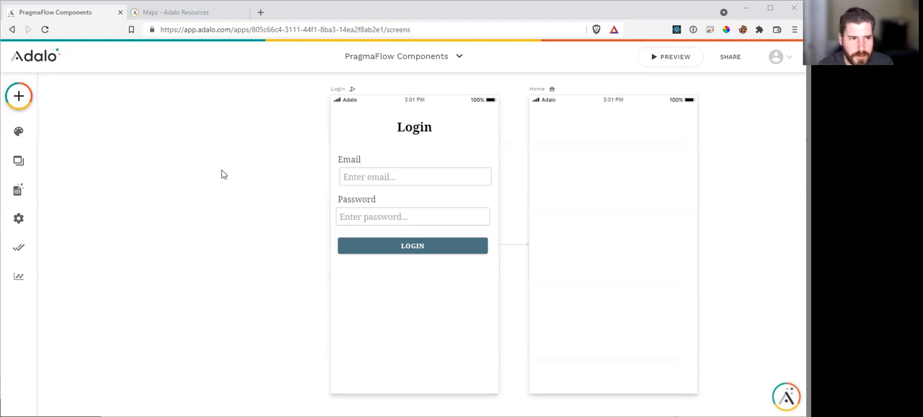
mouse_move(529, 126)
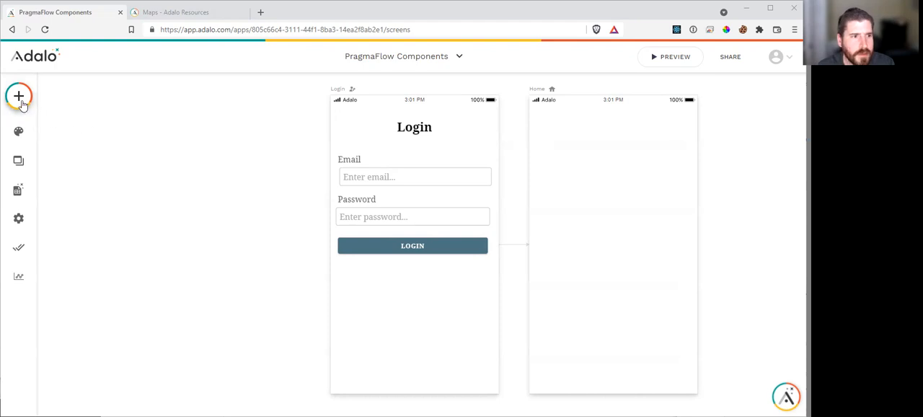
Place a Text Input on the Home screen with a Button directly below it
click(18, 95)
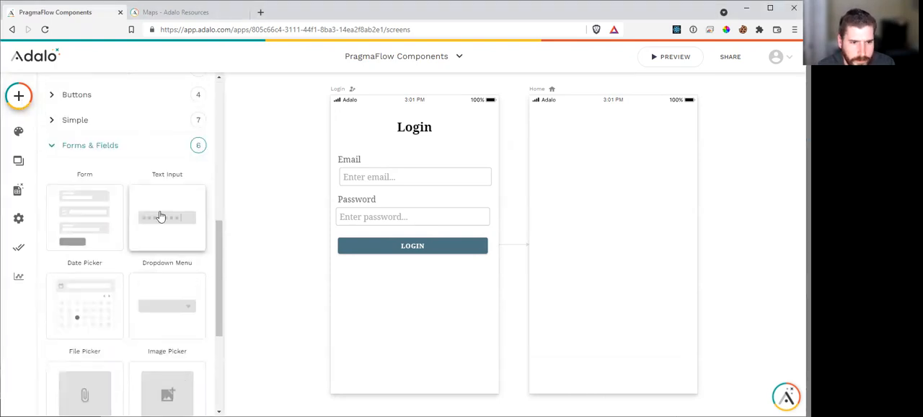
drag(168, 216, 611, 121)
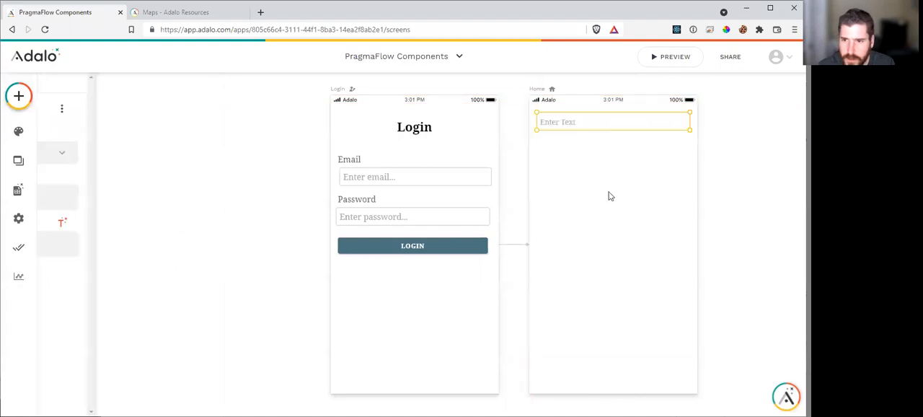
click(612, 121)
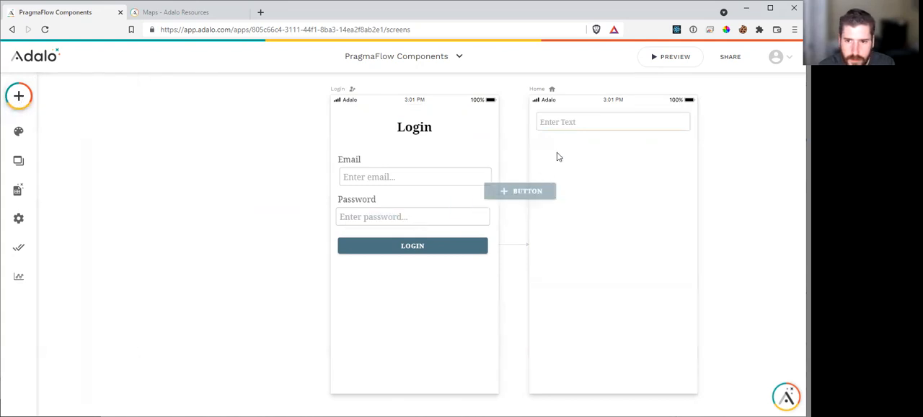
click(519, 190)
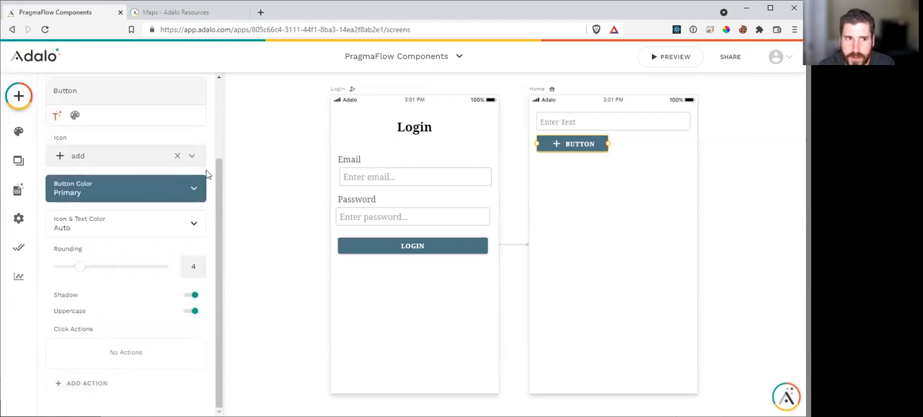
Read the Maps help article's Google API key, enabling APIs and marker sections
click(176, 12)
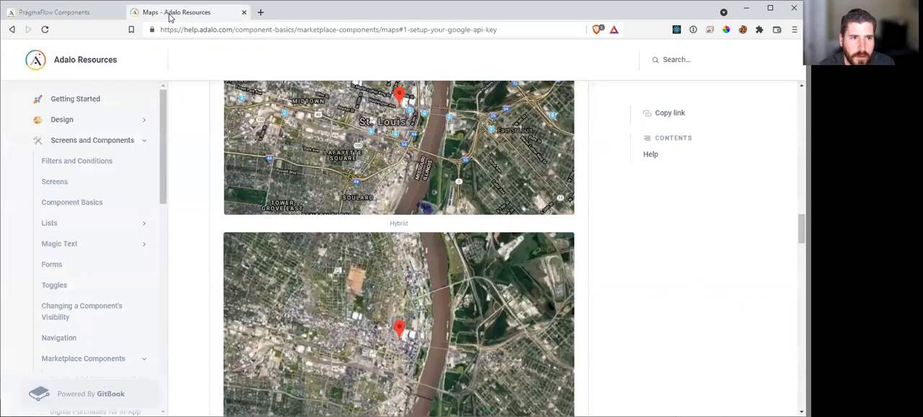
scroll(down, 3)
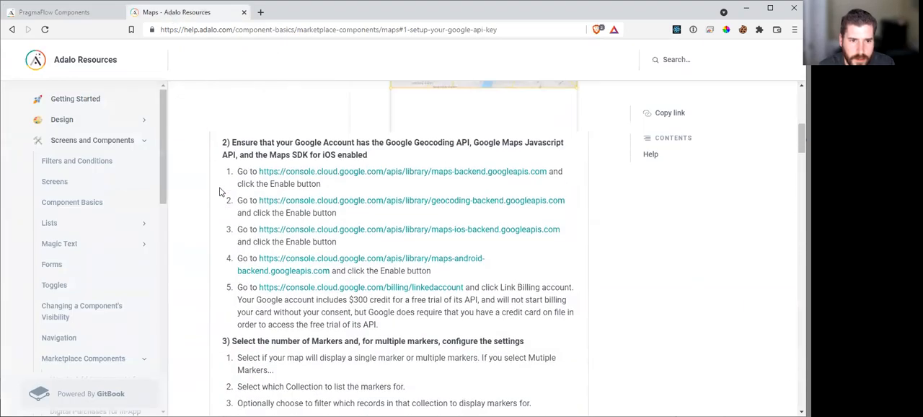
scroll(up, 3)
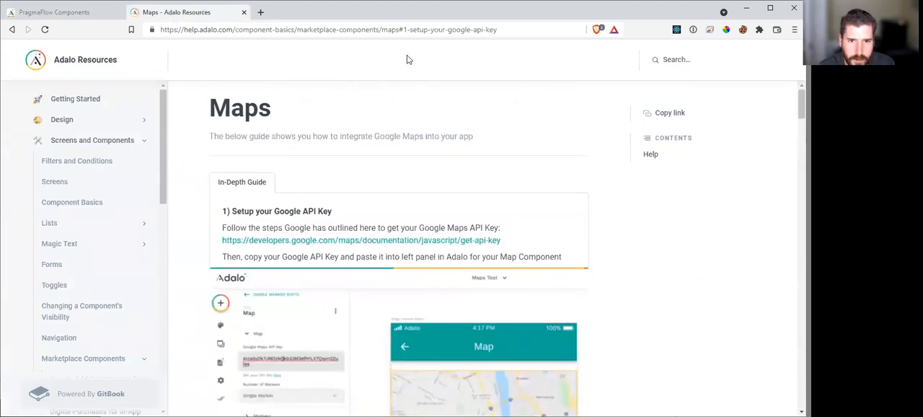
scroll(down, 3)
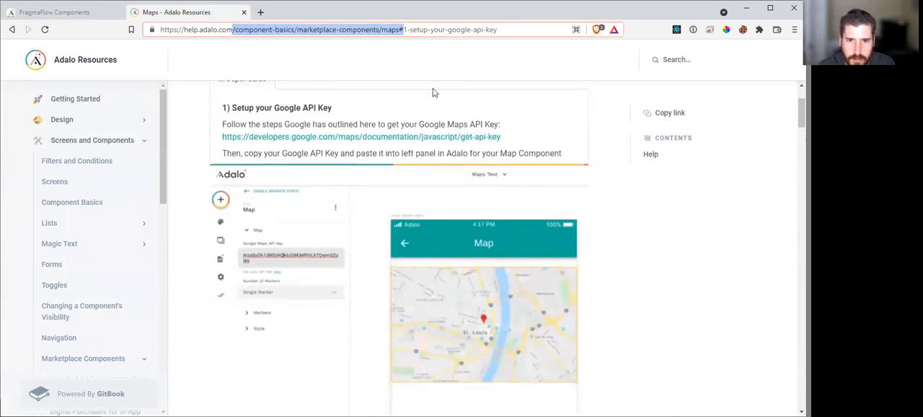
scroll(down, 3)
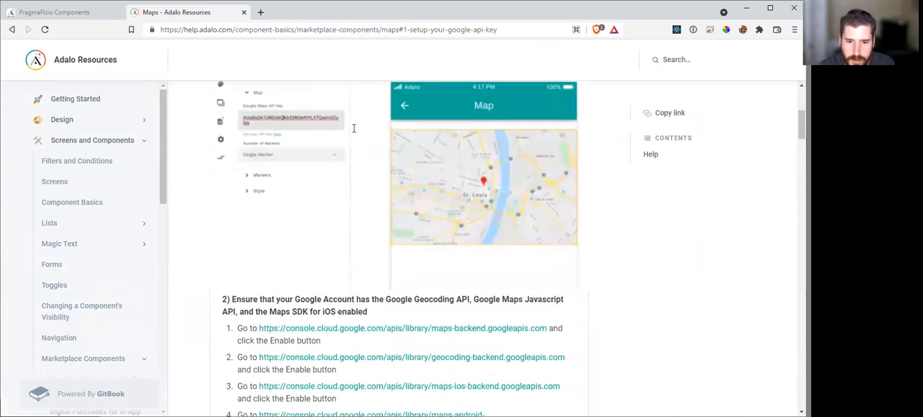
scroll(down, 3)
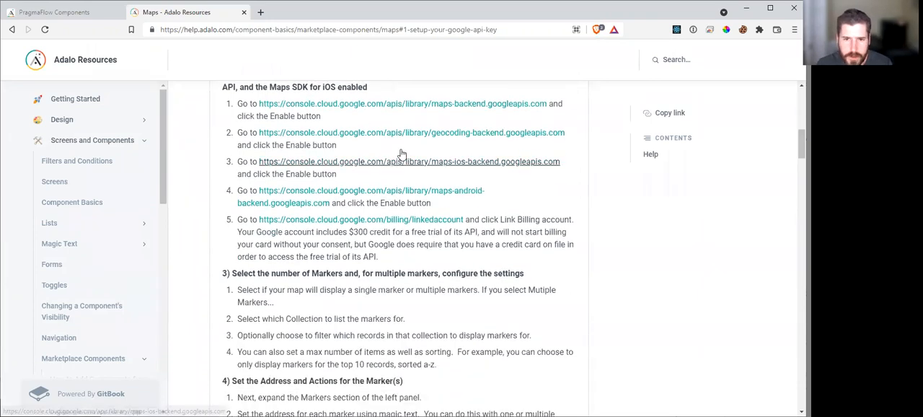
mouse_move(374, 132)
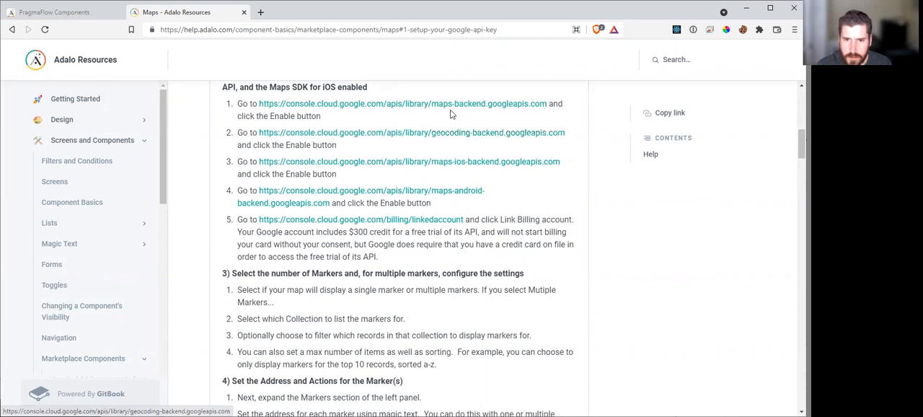
scroll(down, 3)
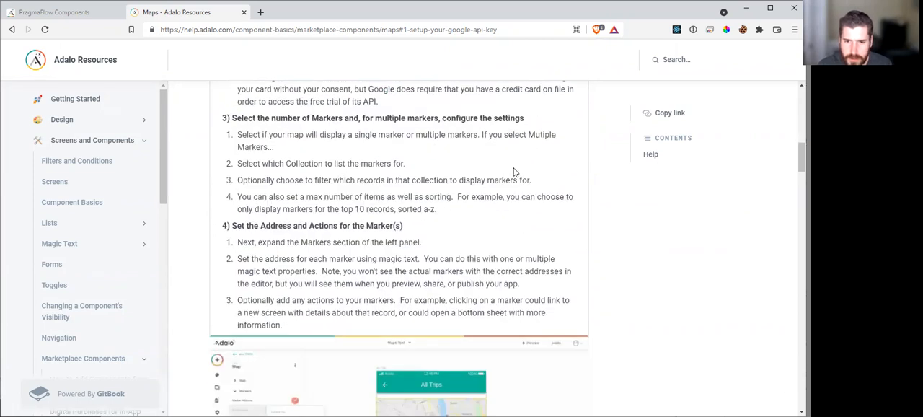
scroll(down, 3)
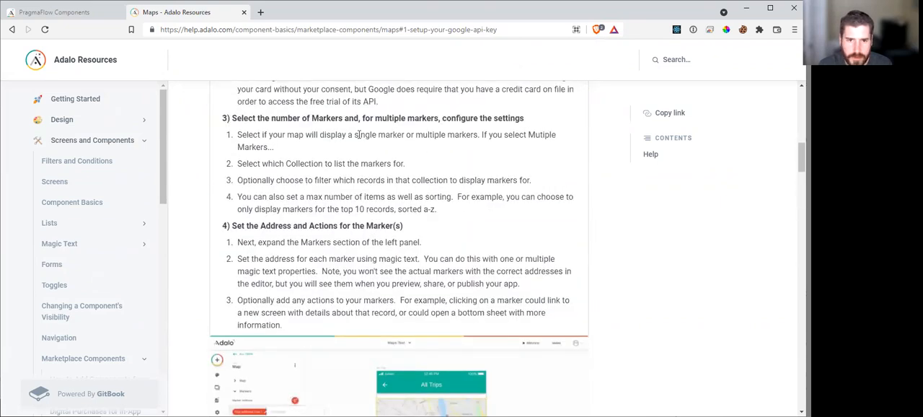
Assign a Text-to-speech custom action to the button and bring up its editor
click(54, 11)
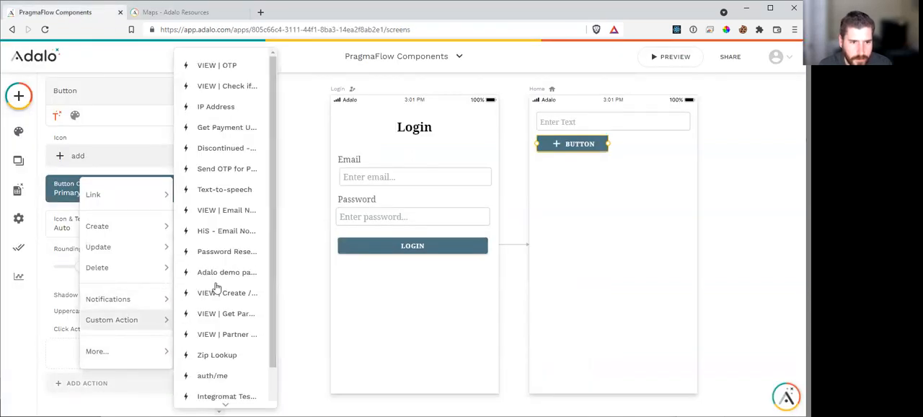
click(225, 189)
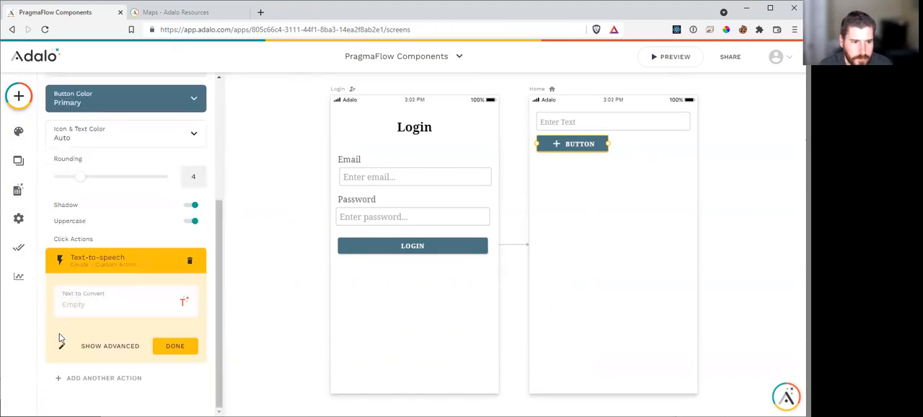
click(98, 260)
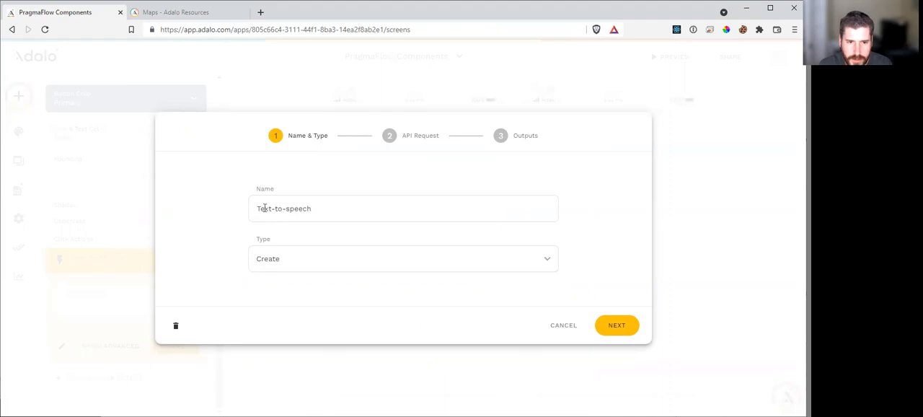
Reach the API Request step and inspect the Text to Convert input and language code in the body
click(615, 324)
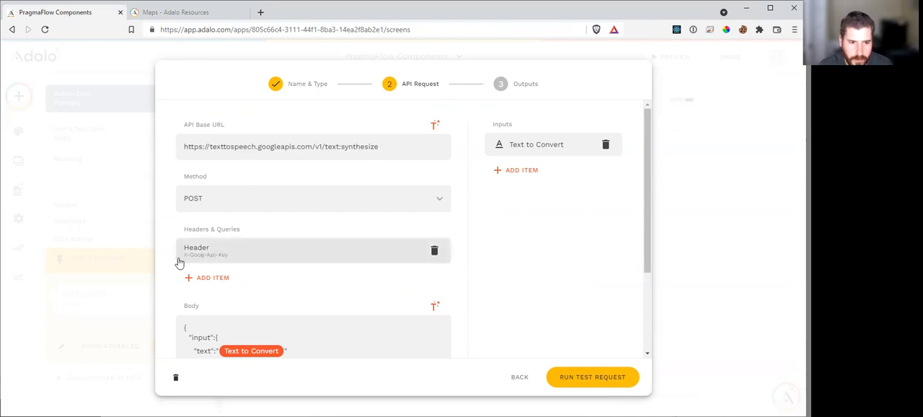
mouse_move(229, 262)
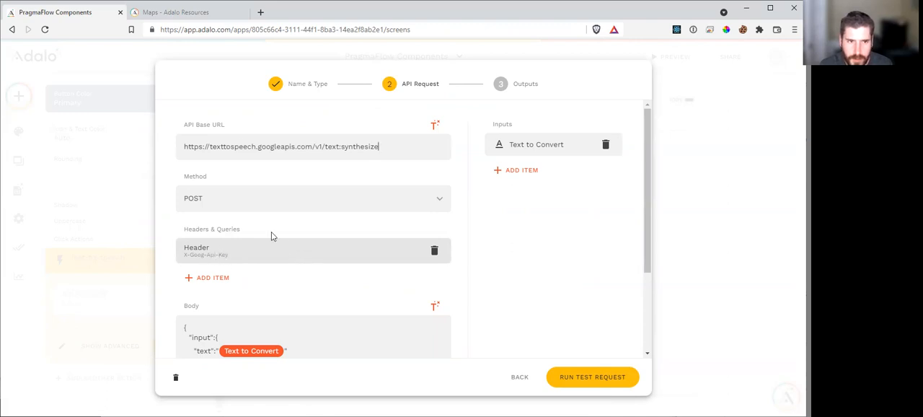
click(180, 12)
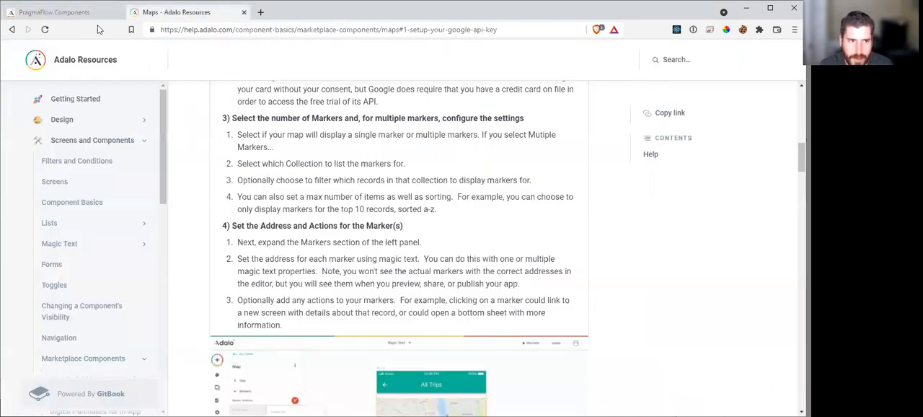
click(58, 11)
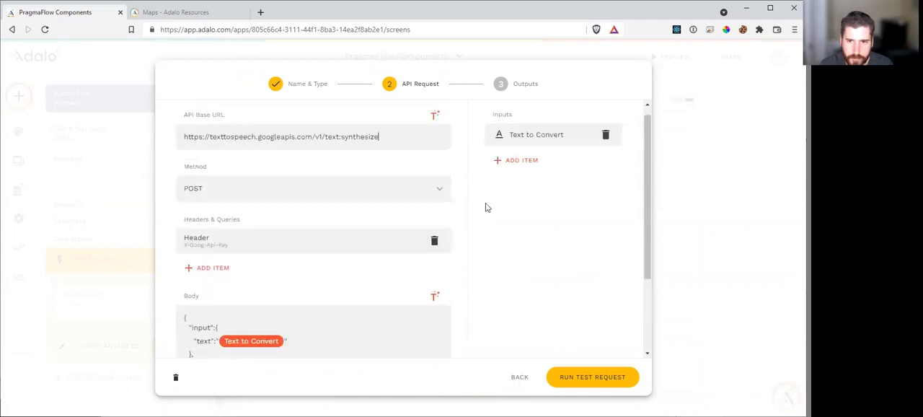
click(536, 135)
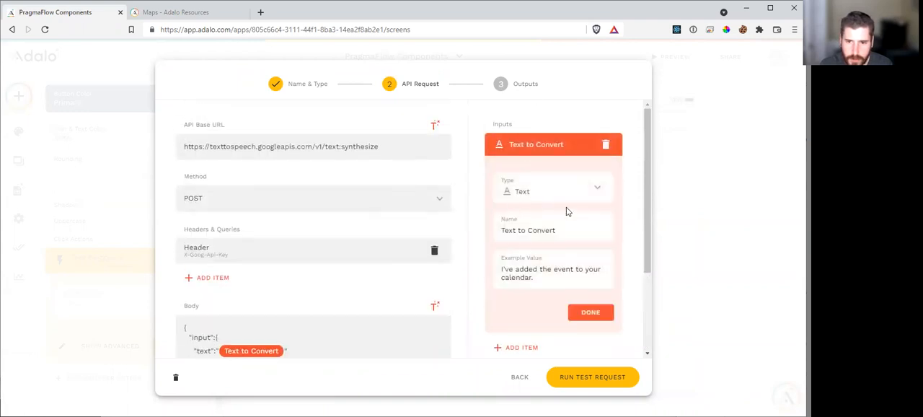
scroll(down, 3)
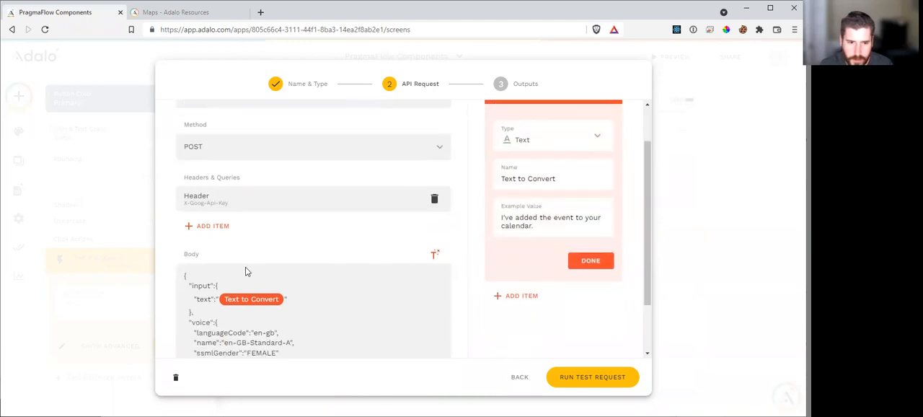
scroll(down, 3)
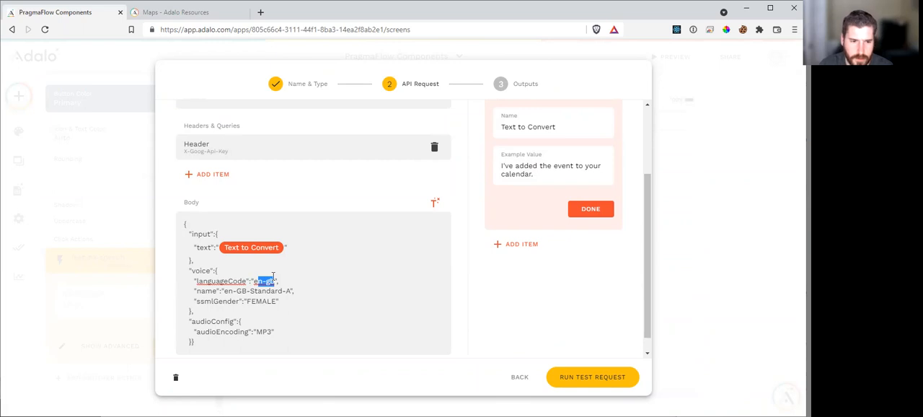
double_click(257, 291)
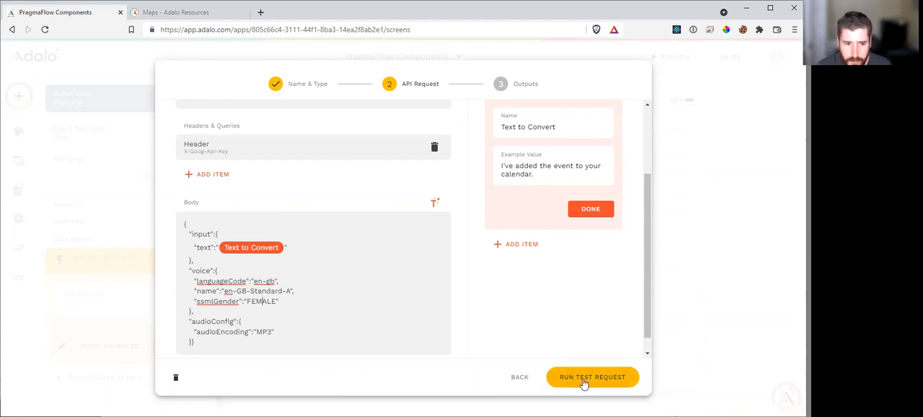
Run the test request returning audioContent and save the Text-to-speech action
click(591, 376)
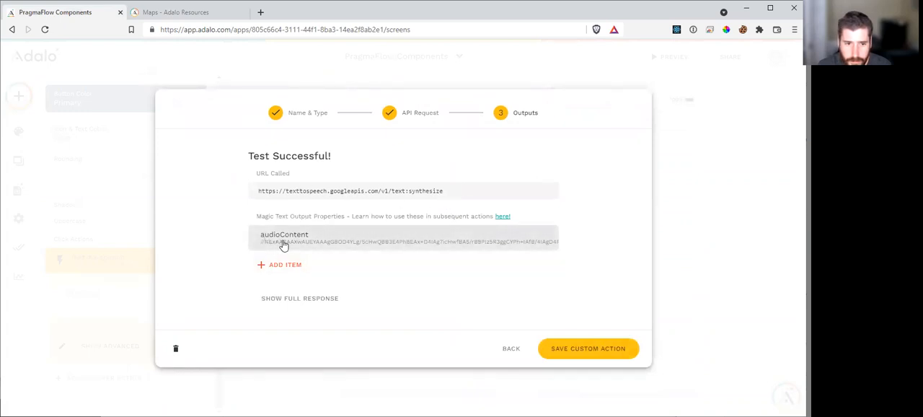
mouse_move(317, 248)
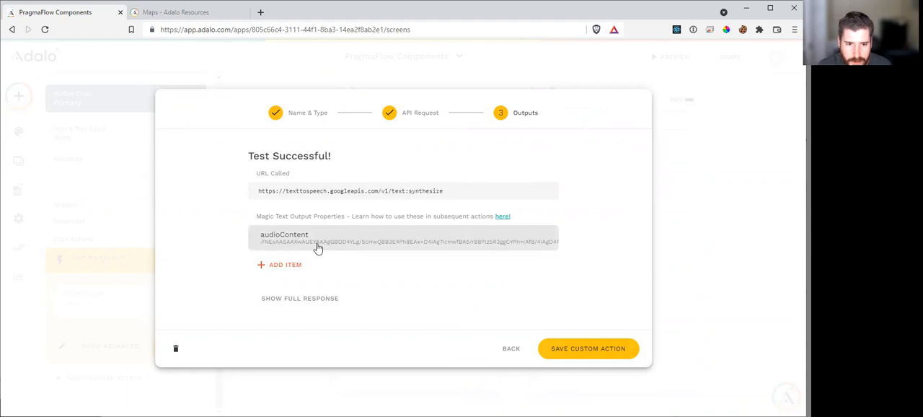
mouse_move(271, 247)
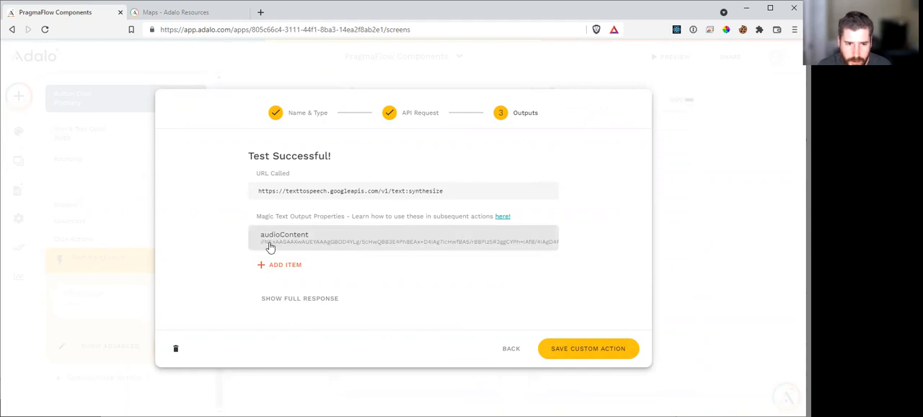
mouse_move(323, 238)
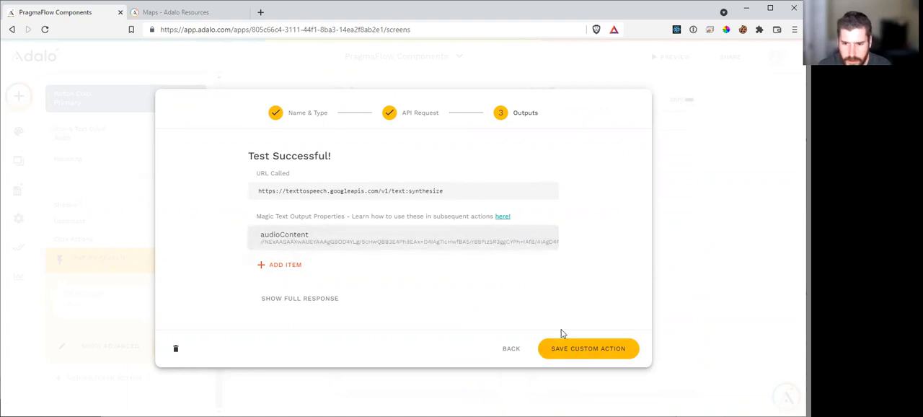
click(588, 349)
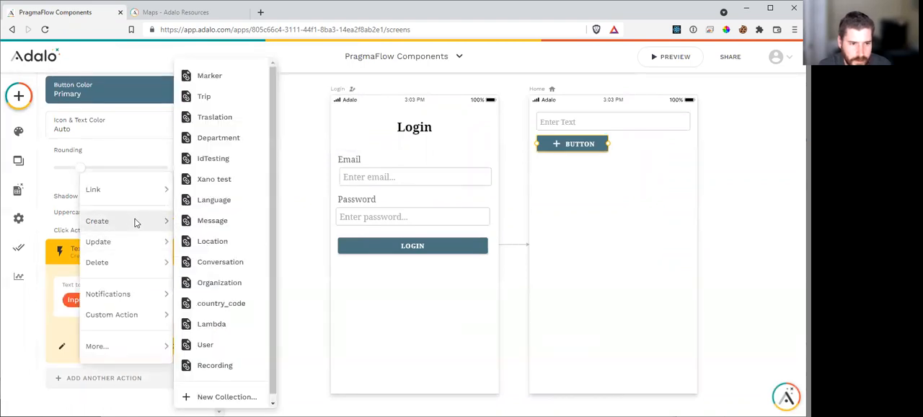
mouse_move(205, 95)
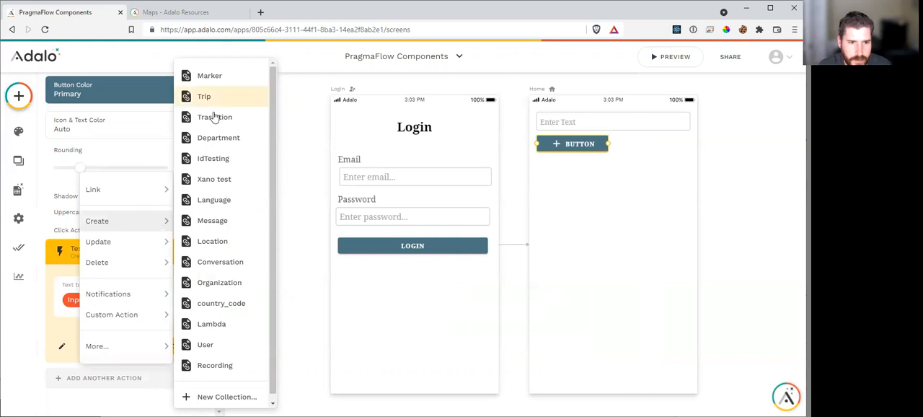
Add a Create action on Recordings, then check the empty Recordings collection in Database
click(213, 365)
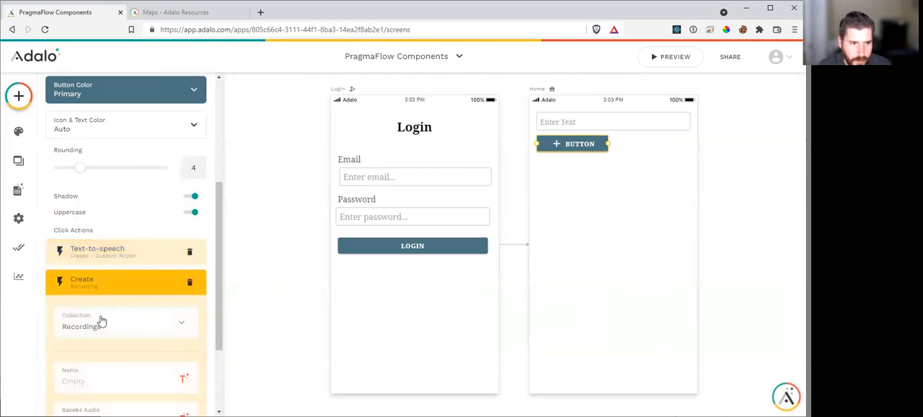
click(18, 191)
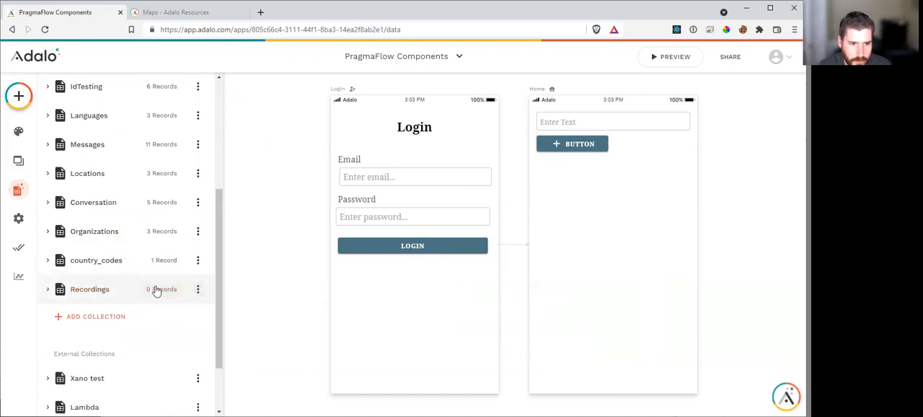
click(89, 289)
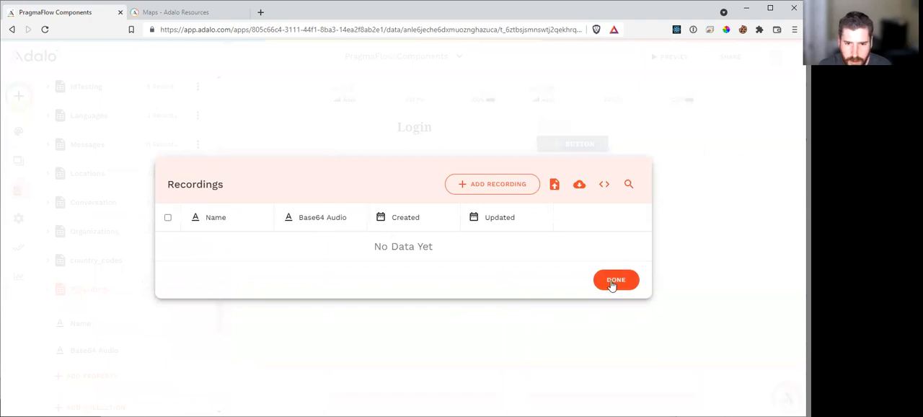
click(615, 279)
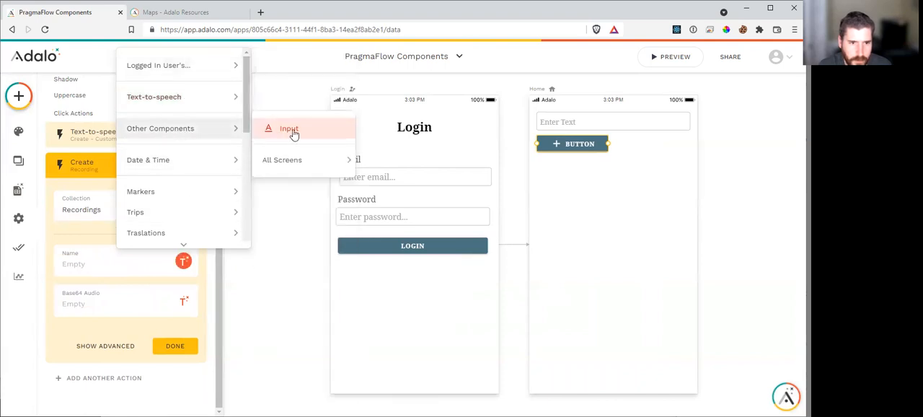
Map Name to the Input and Base64 Audio to 'data:audio/mpeg;base64,' plus audioContent
click(288, 128)
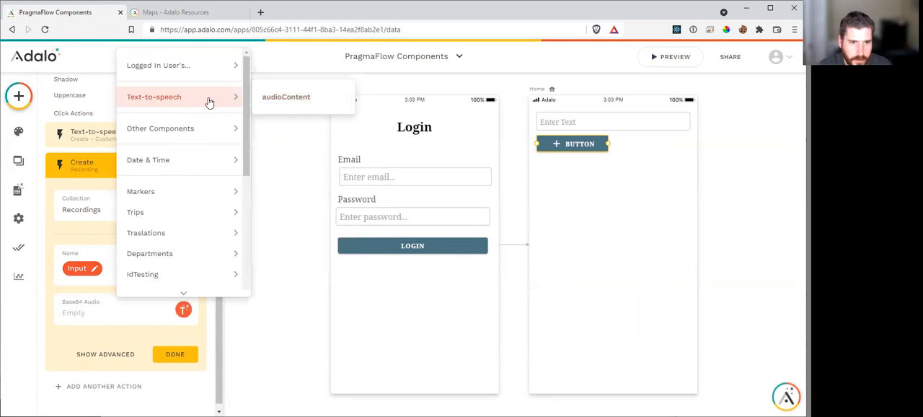
mouse_move(285, 97)
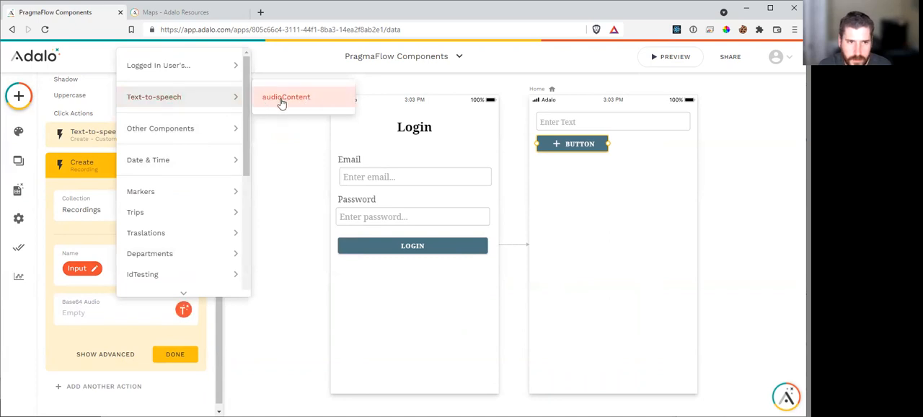
mouse_move(286, 97)
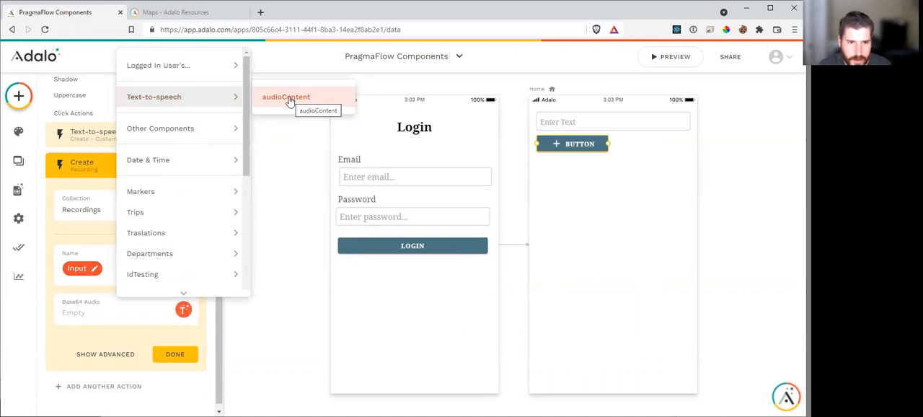
click(285, 97)
text(data:)
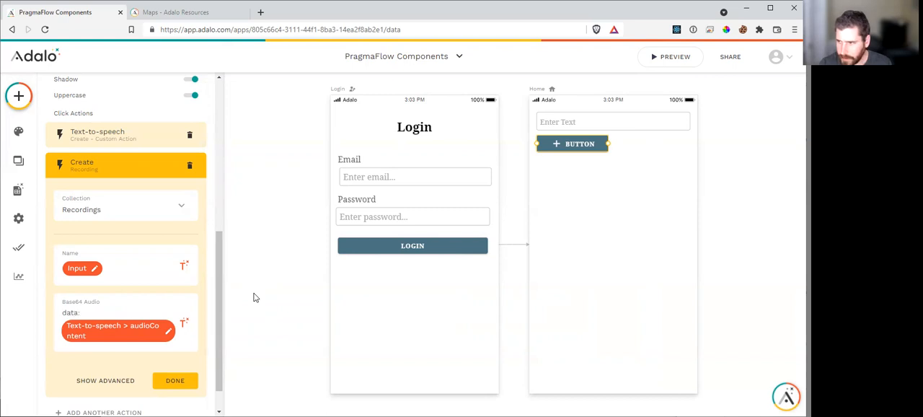
text(audio/mpeg;base64,)
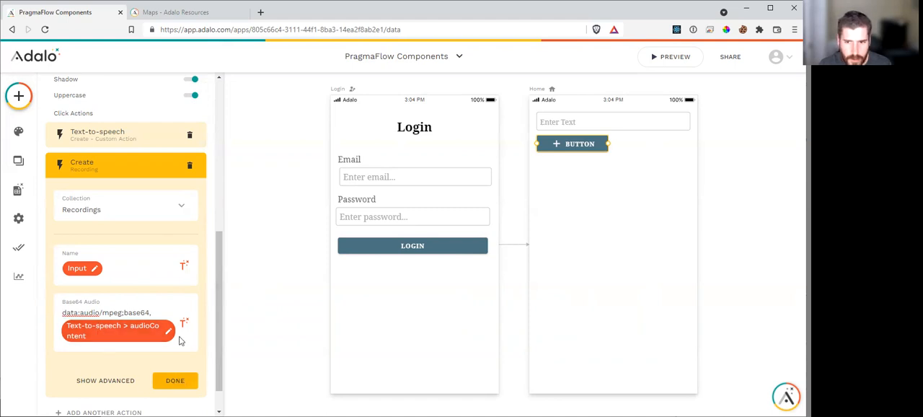
click(174, 380)
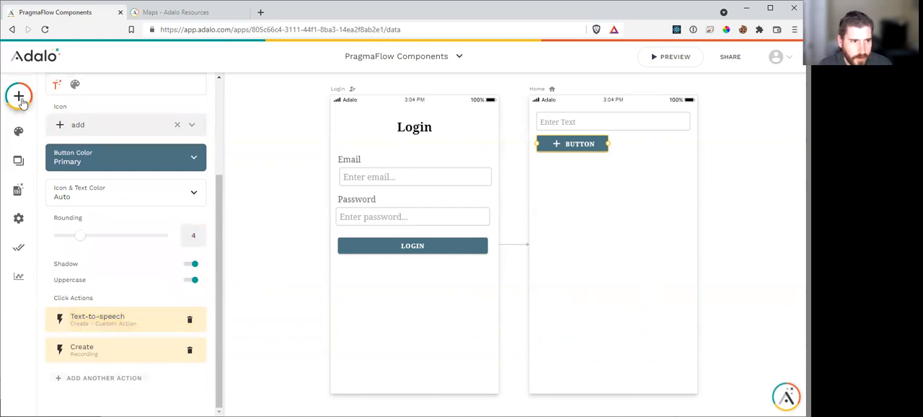
Search 'play', add an Audio Player with Artwork off, and wrap it in a List
click(17, 95)
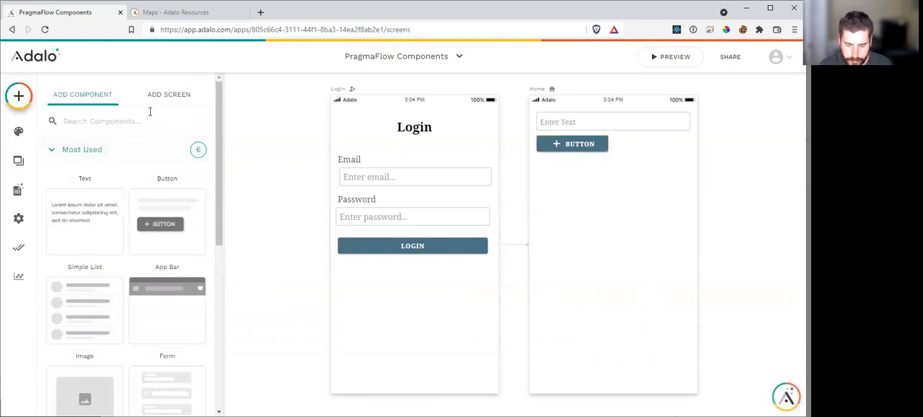
text(play)
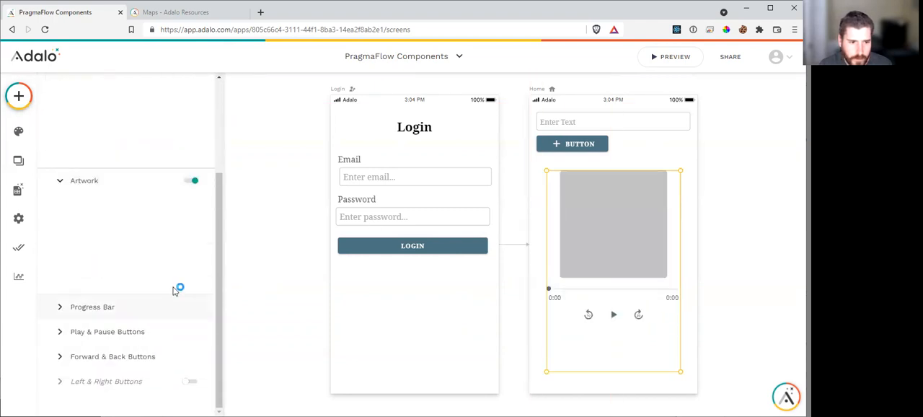
click(192, 180)
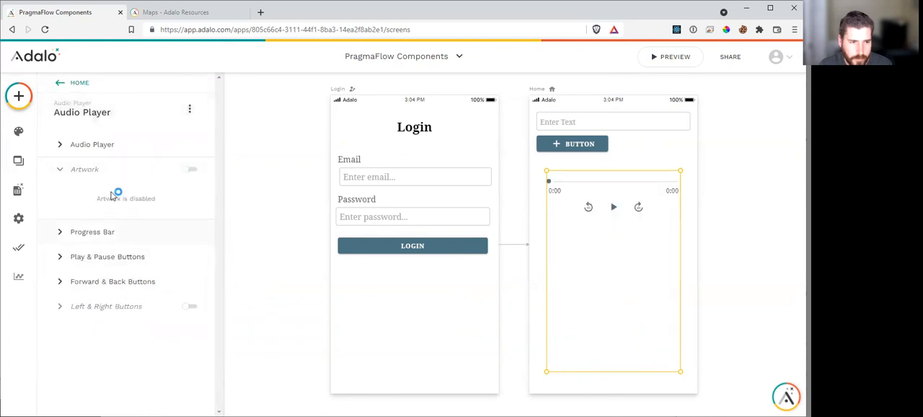
click(92, 144)
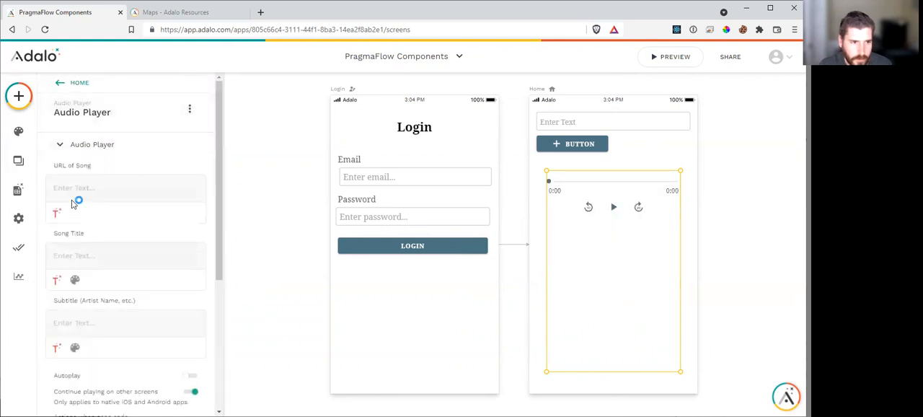
click(56, 212)
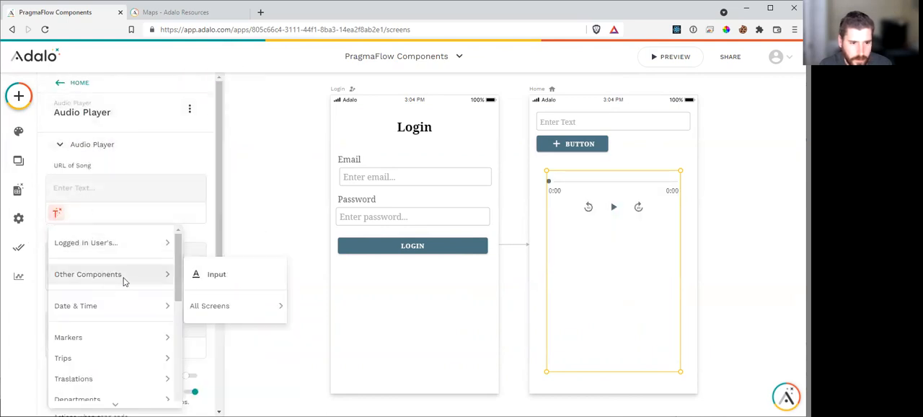
click(85, 242)
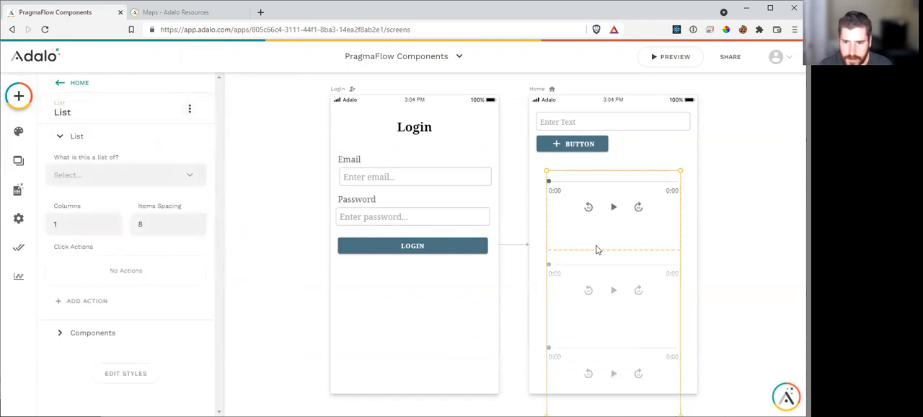
Make the list show the Recordings collection and expand its components
click(123, 174)
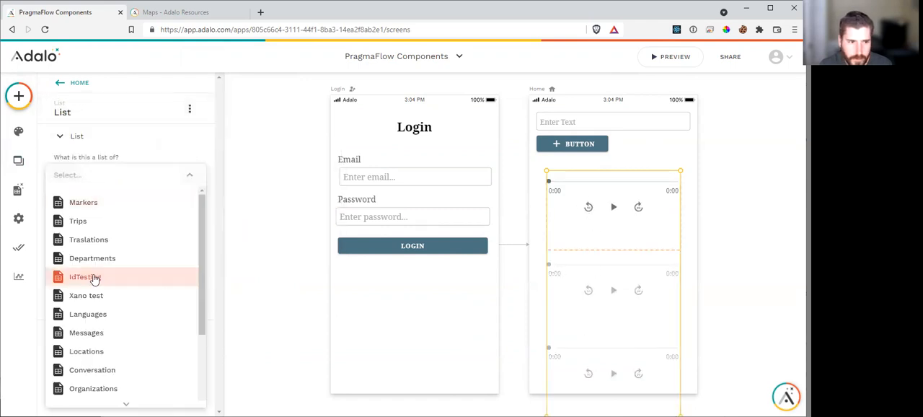
scroll(down, 3)
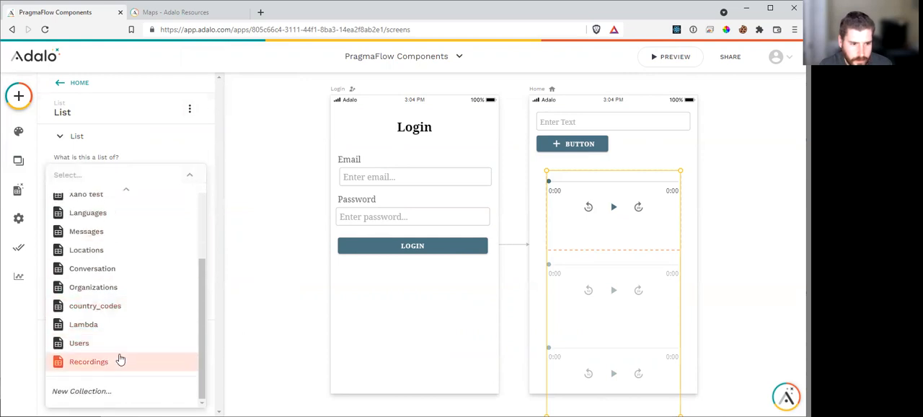
click(88, 361)
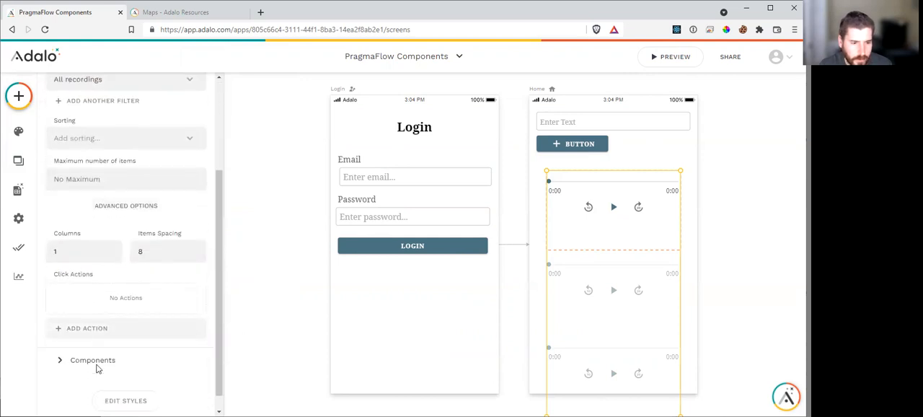
click(92, 360)
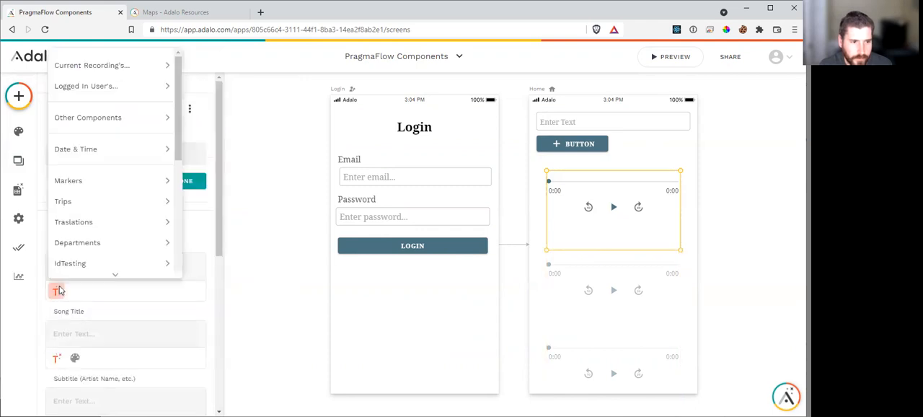
Bind URL of Song to Current Recording's Base64 Audio and Song Title to its Name
click(92, 62)
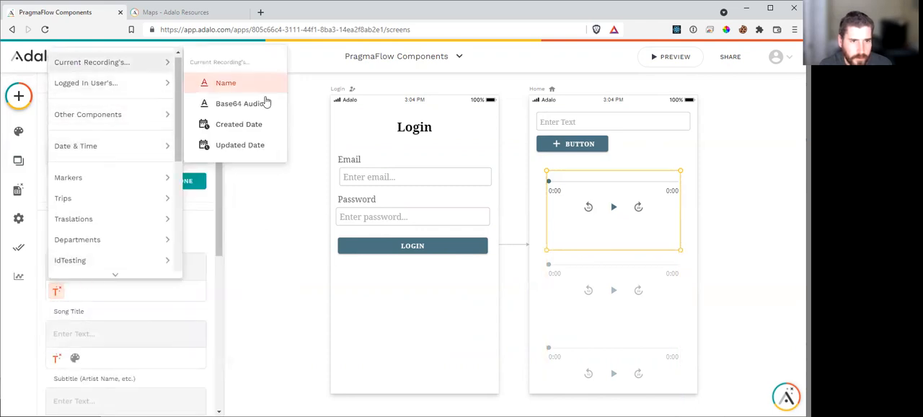
click(244, 103)
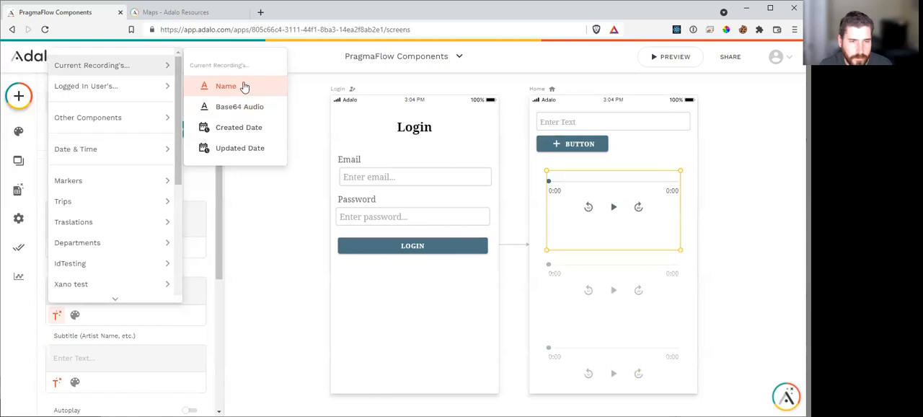
click(225, 85)
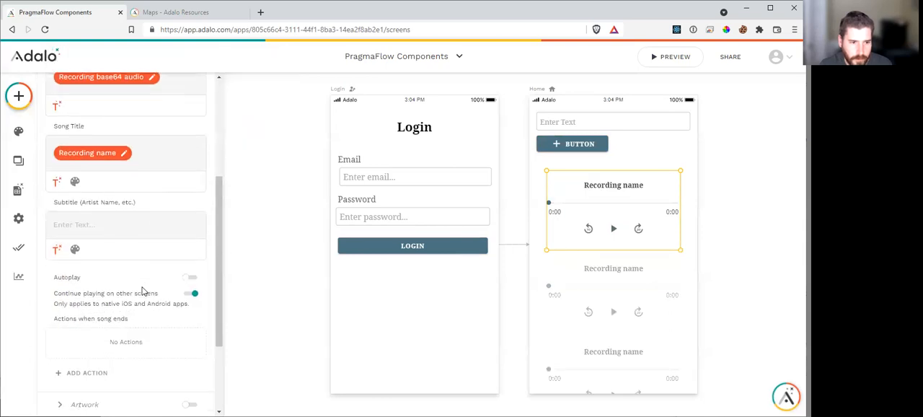
scroll(down, 3)
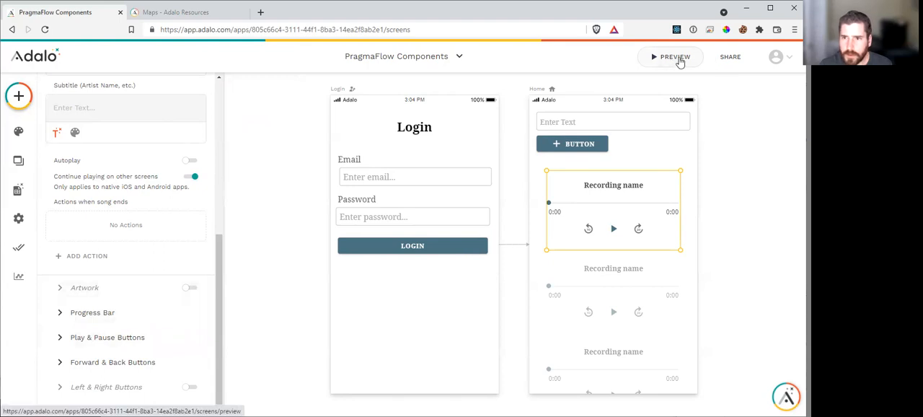
In preview, record 'I hope this works' and play it from the list
click(675, 56)
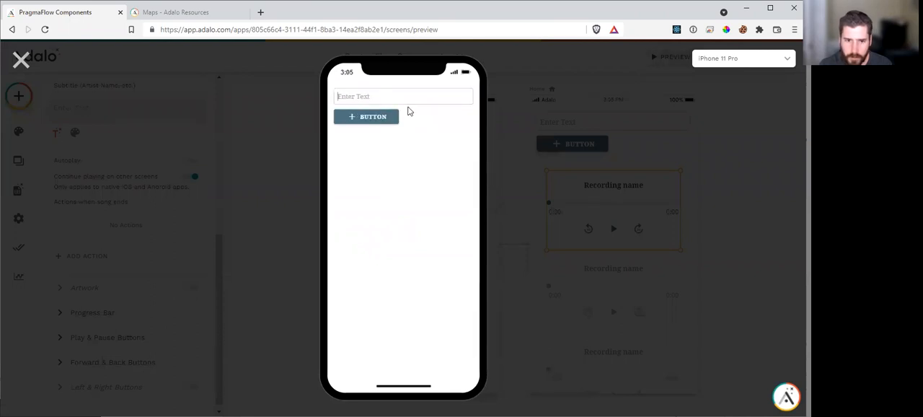
text(I hope this work)
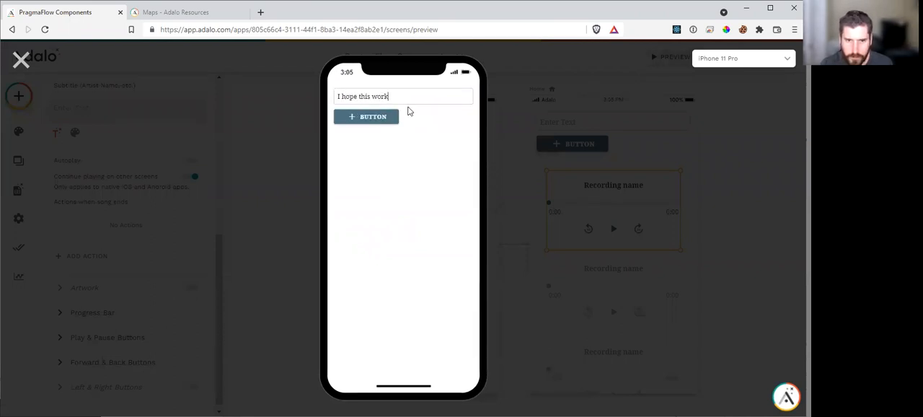
click(366, 115)
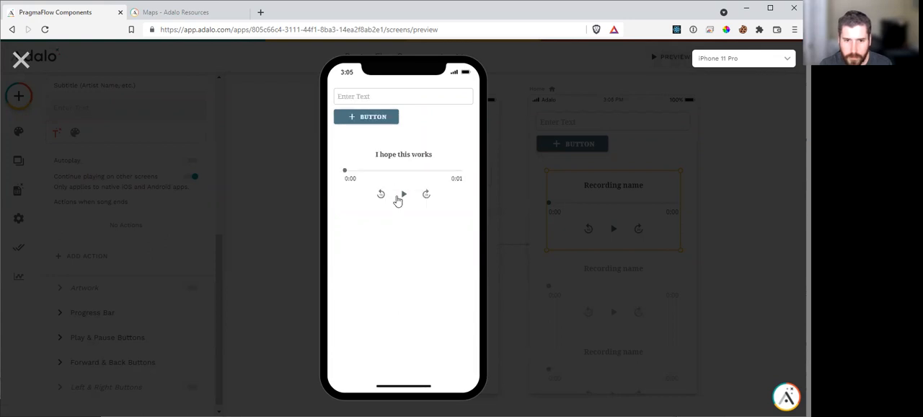
click(402, 194)
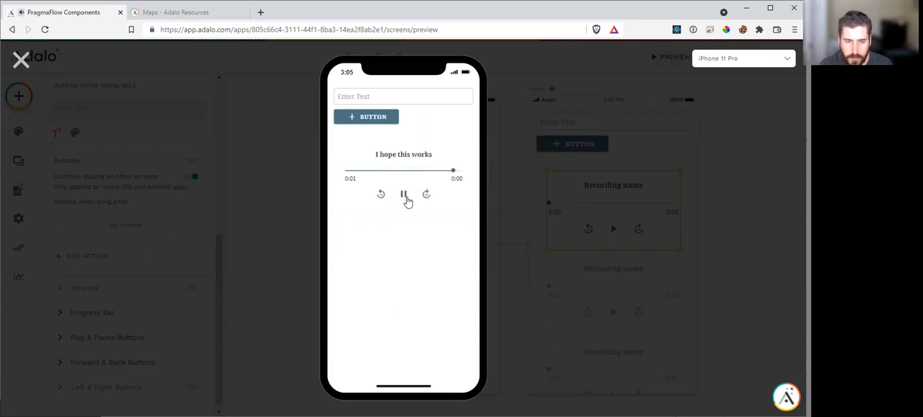
Record a second sentence saying it has worked and play it back
click(403, 193)
text(I seems )
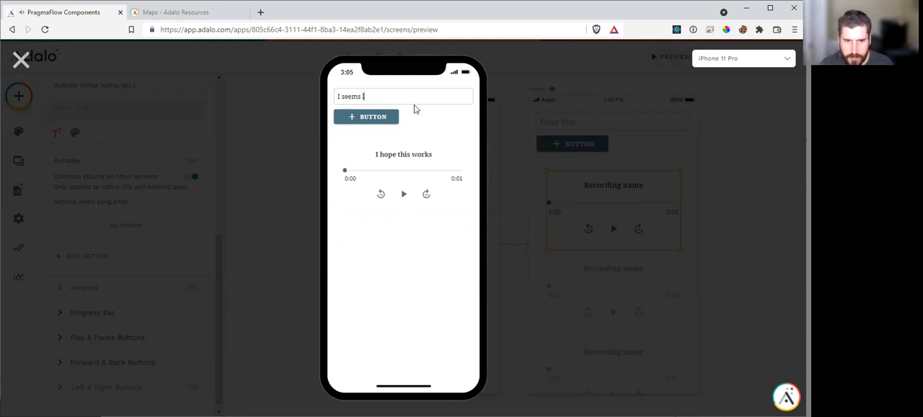
text(ike it has wo)
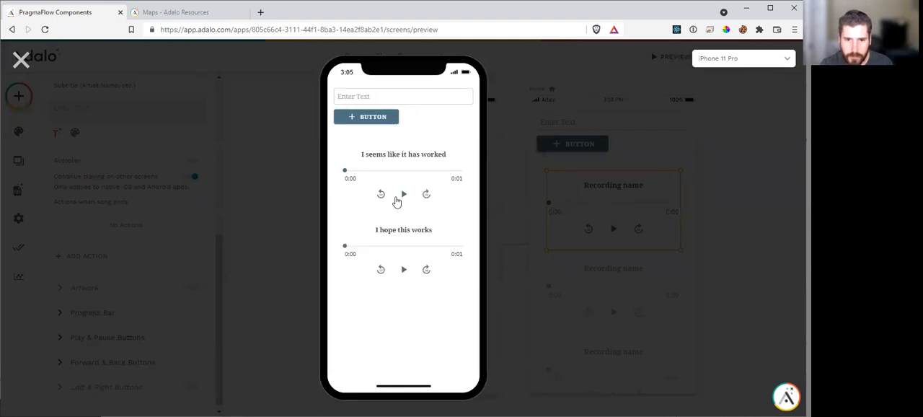
click(404, 194)
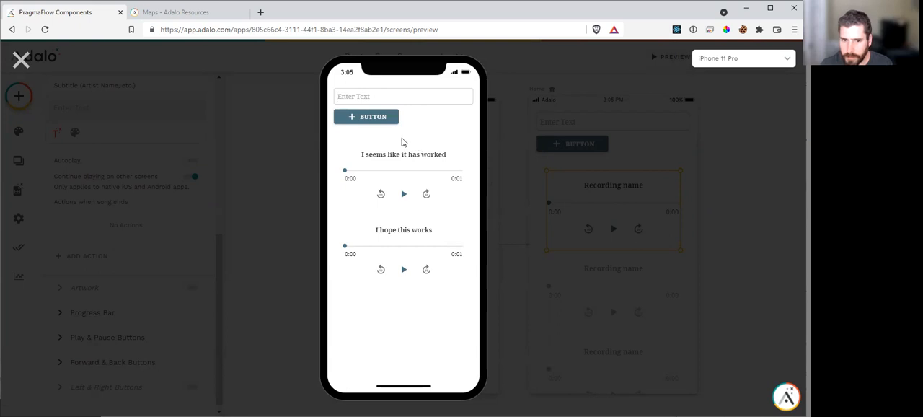
mouse_move(397, 169)
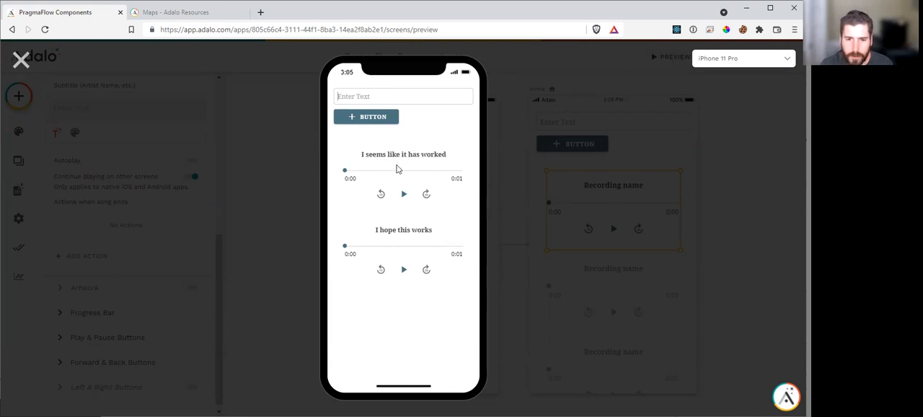